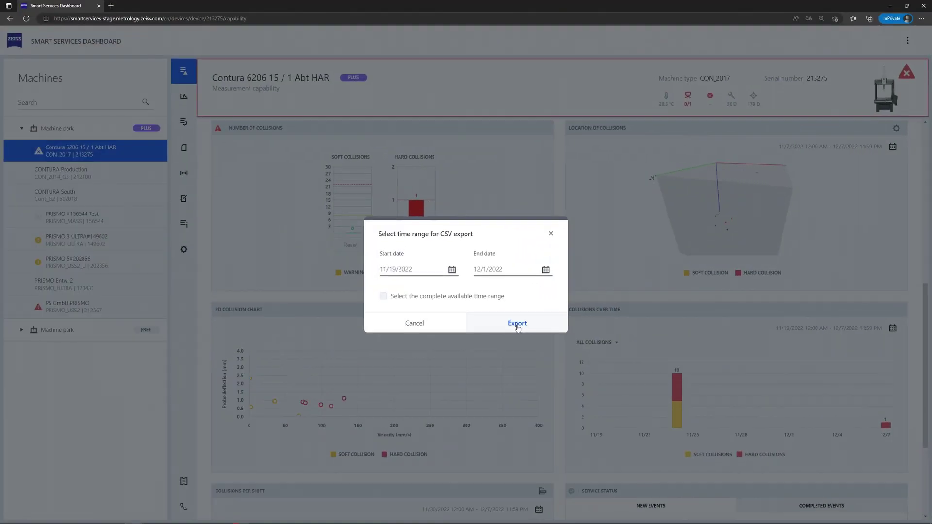
Step: Export the 2D collision chart for 11/19/2022–12/1/2022 as a CSV, keeping the default dates
click(516, 323)
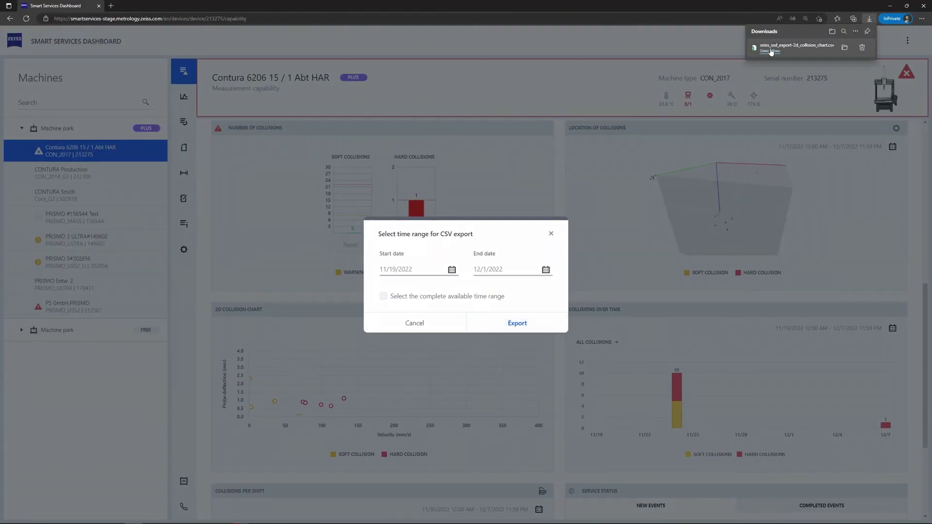